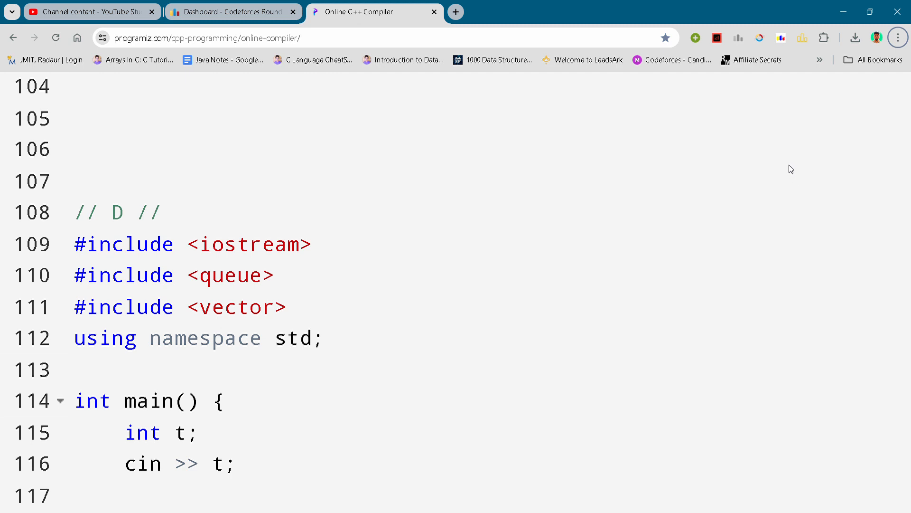
mouse_move(369, 345)
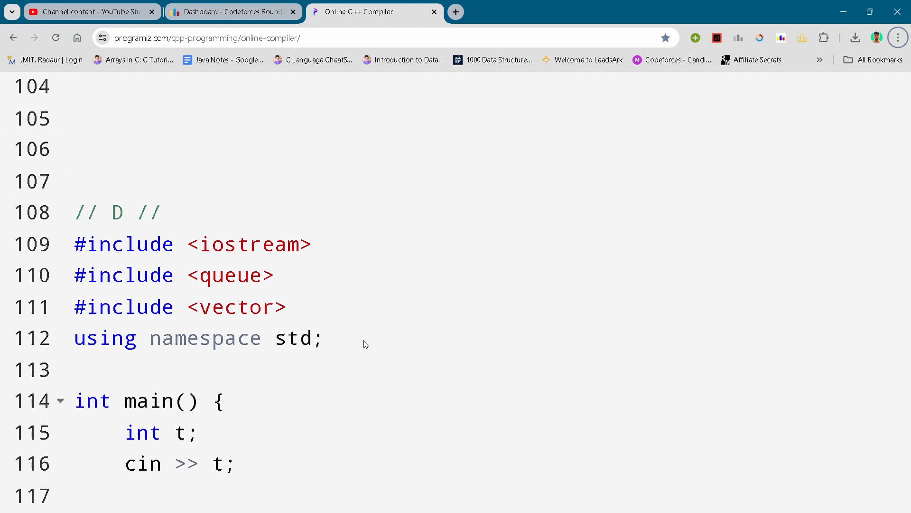
Step: Bring the while (!q.empty()) queue loop checking for the right bank into view
left_click(76, 344)
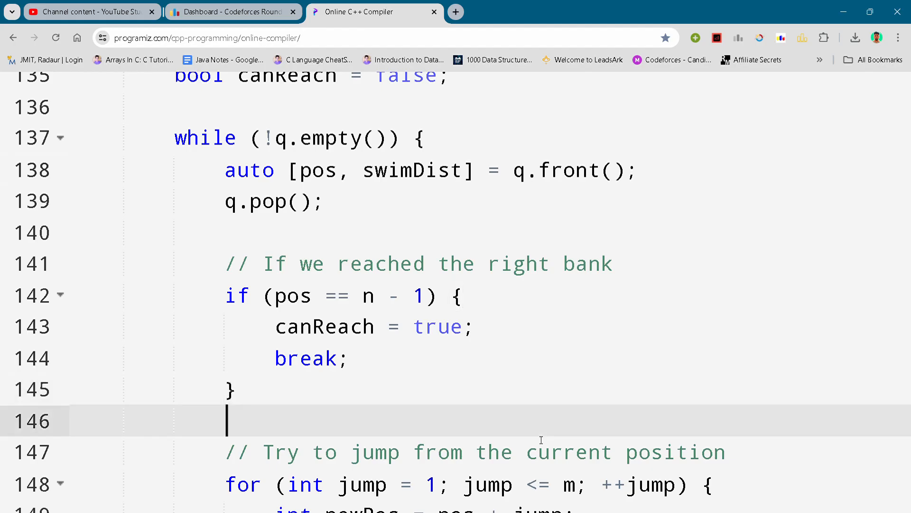
Step: Scroll past the swim-within-k logic to the final if/else printing YES or NO
scroll("down", 3)
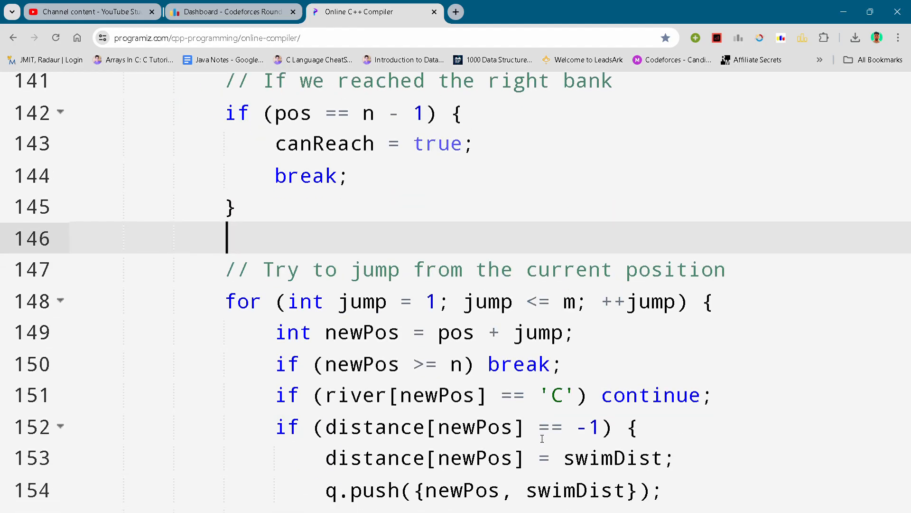
scroll("down", 3)
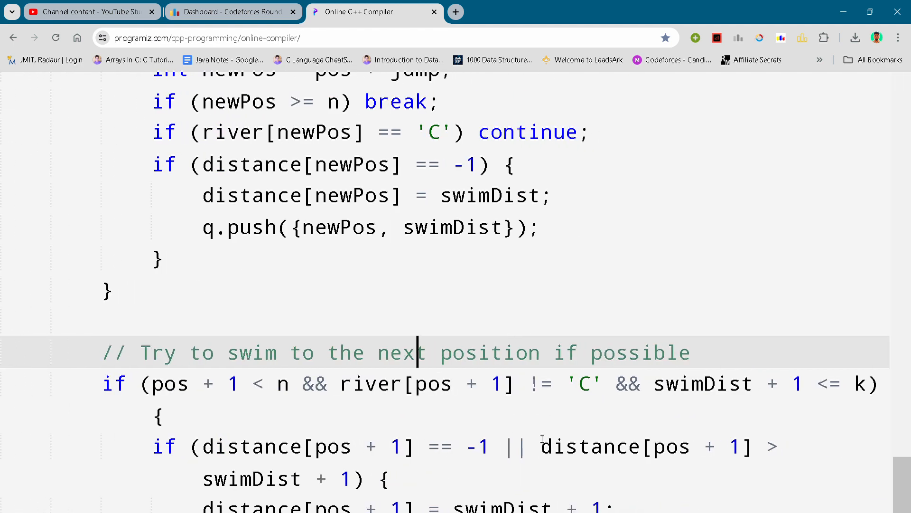
scroll("down", 3)
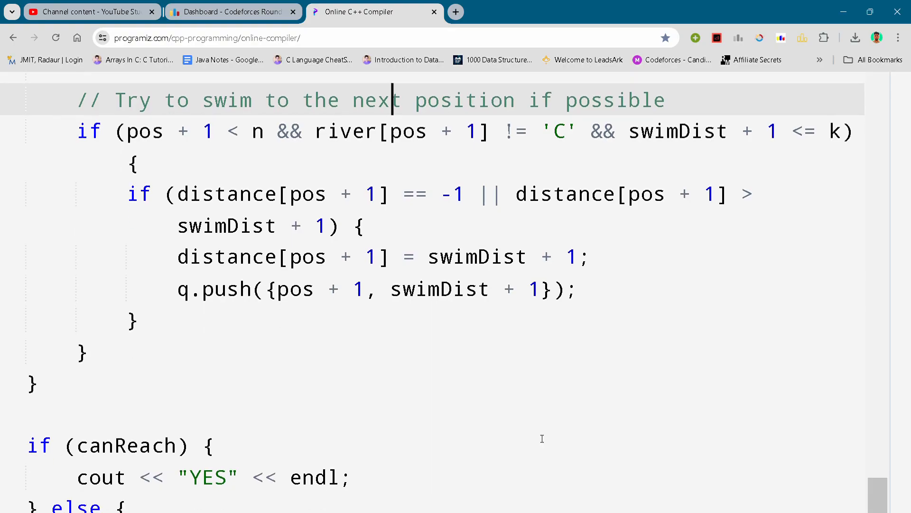
scroll("down", 3)
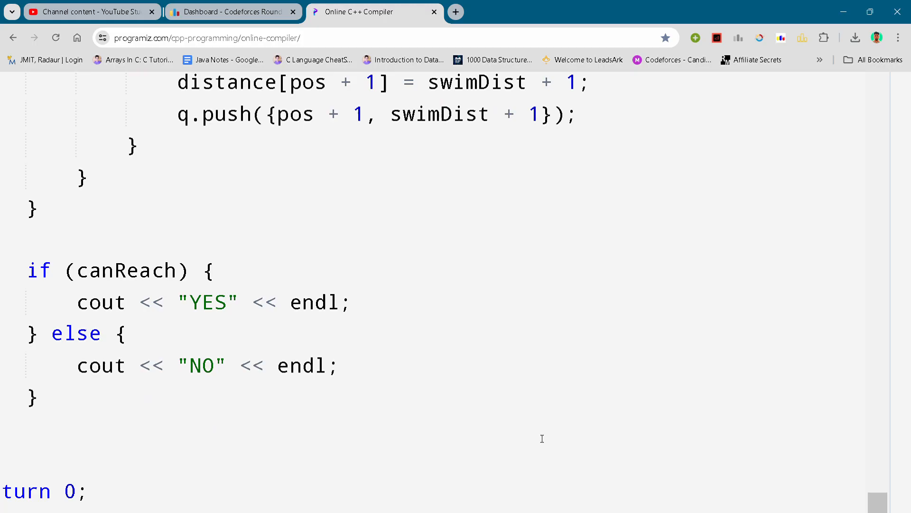